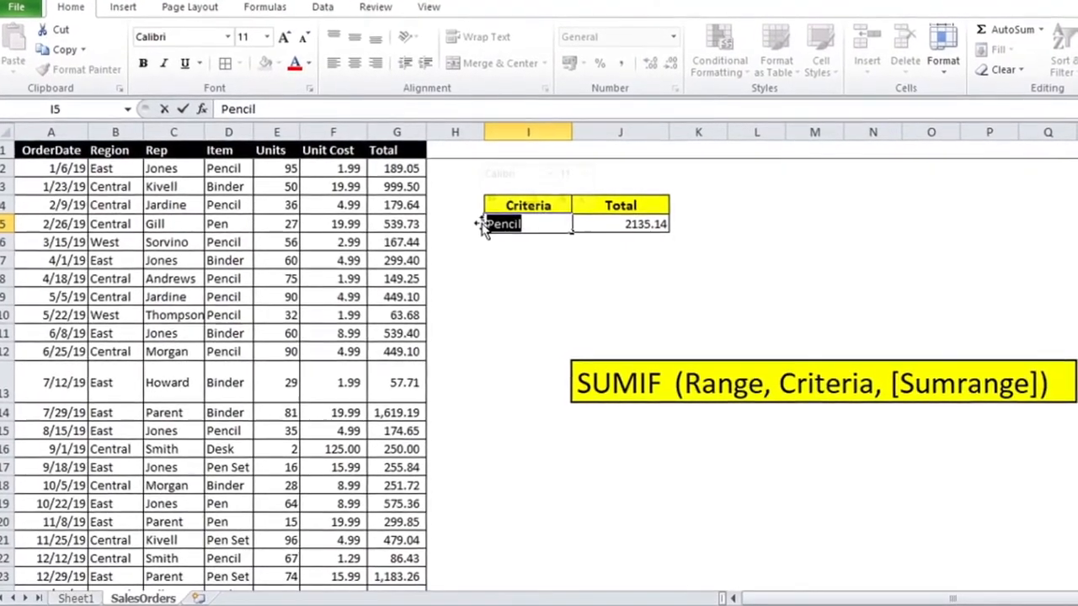
Try Pen, then Binder, as the item criteria to watch the SUMIF total change.
type("Pen")
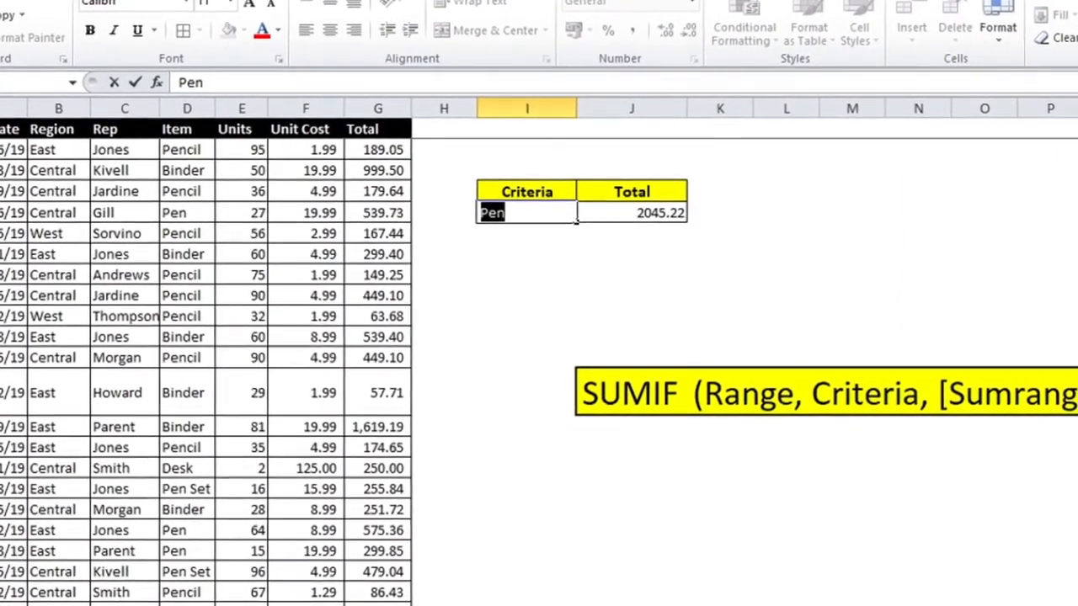
type("Binder")
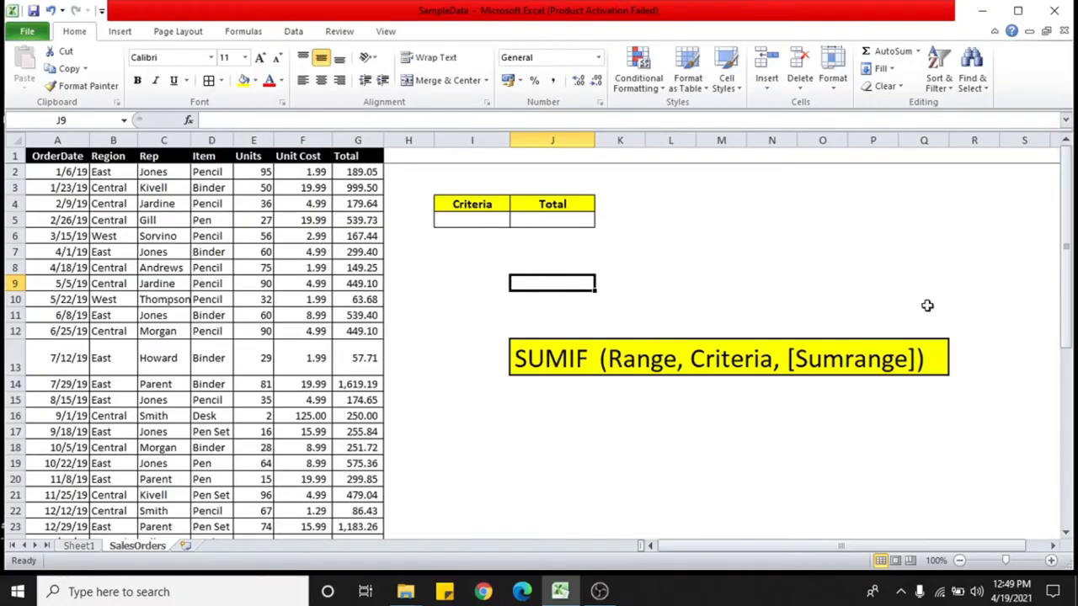
left_click(112, 219)
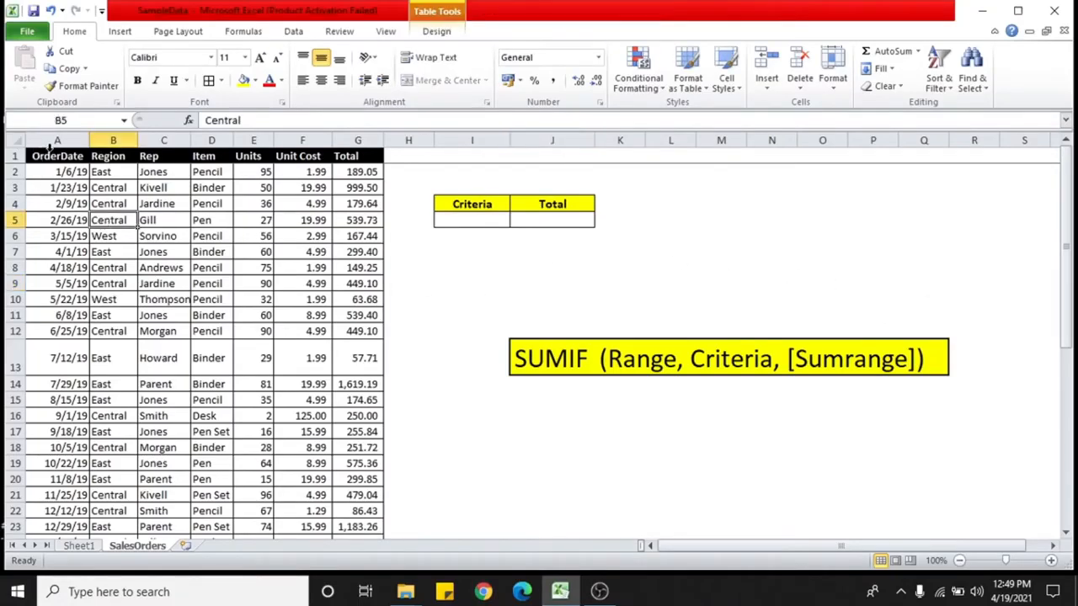
left_click_drag(57, 155, 317, 252)
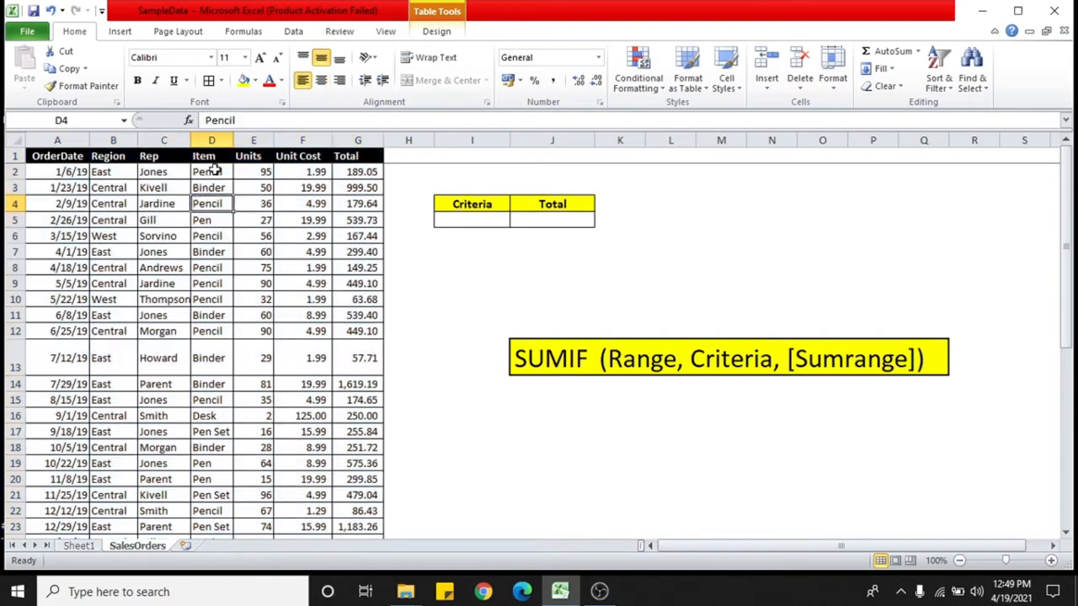
left_click(212, 187)
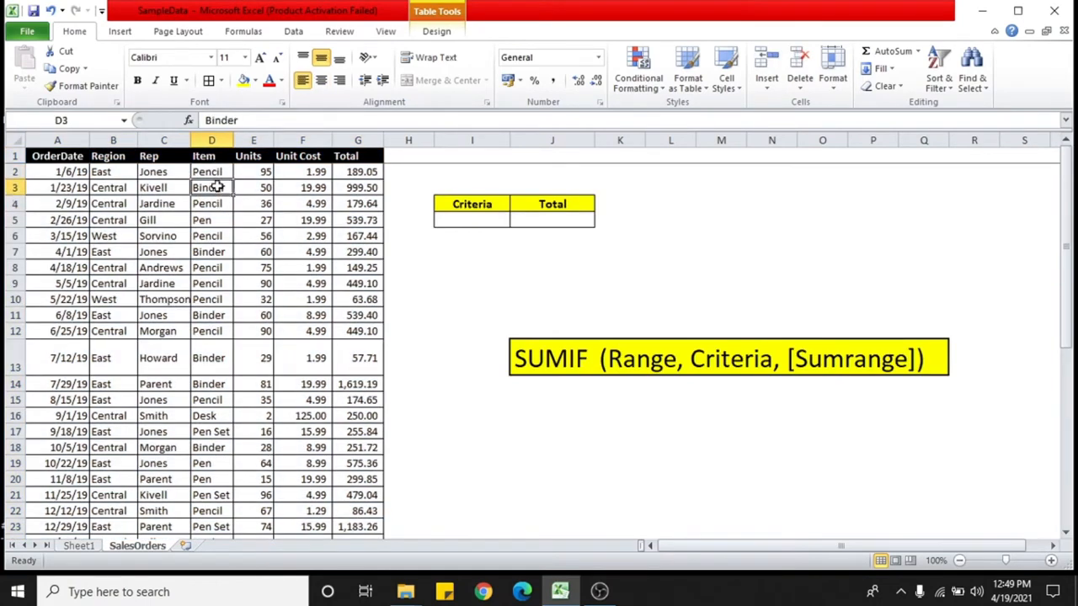
scroll("down", 3)
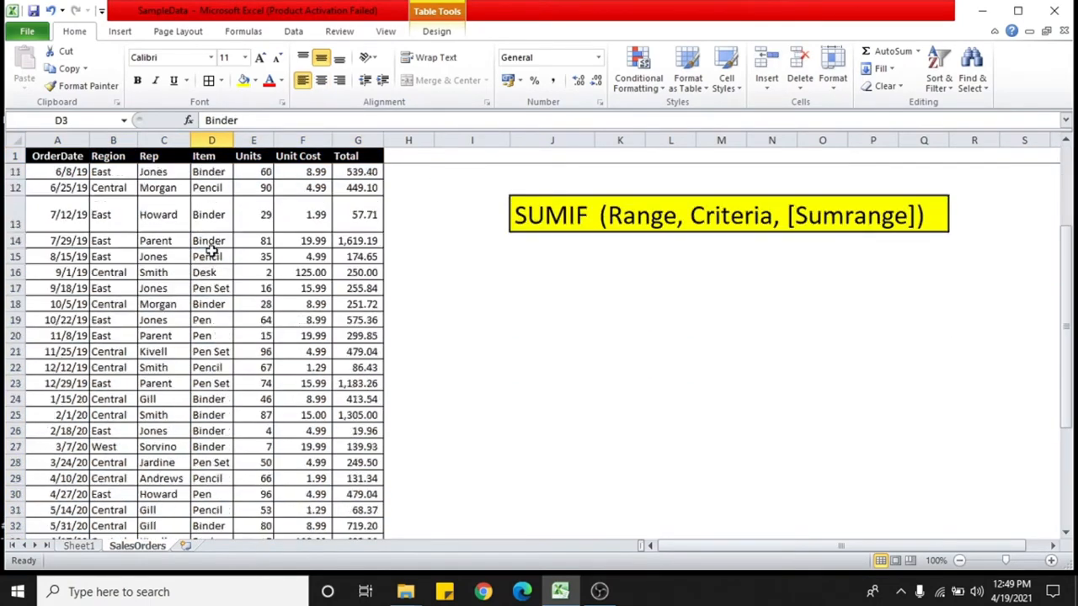
scroll("down", 3)
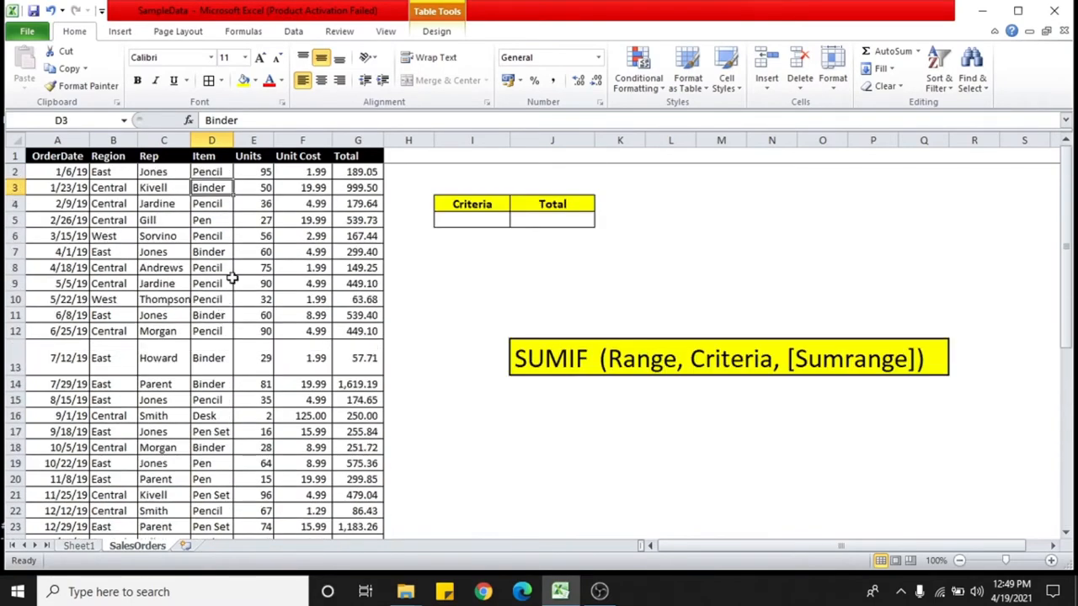
left_click(552, 357)
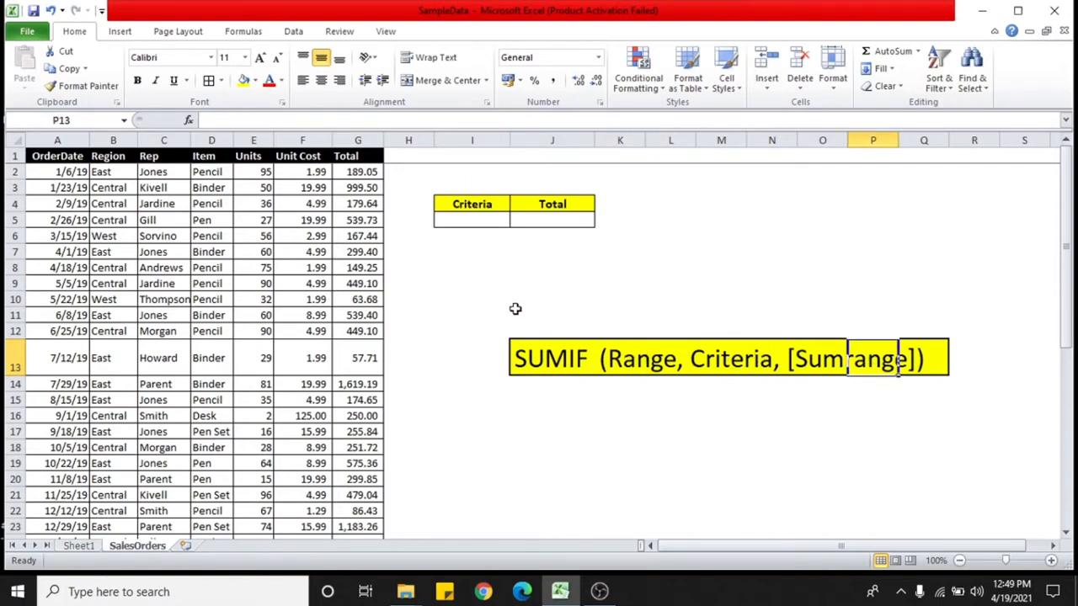
left_click(472, 219)
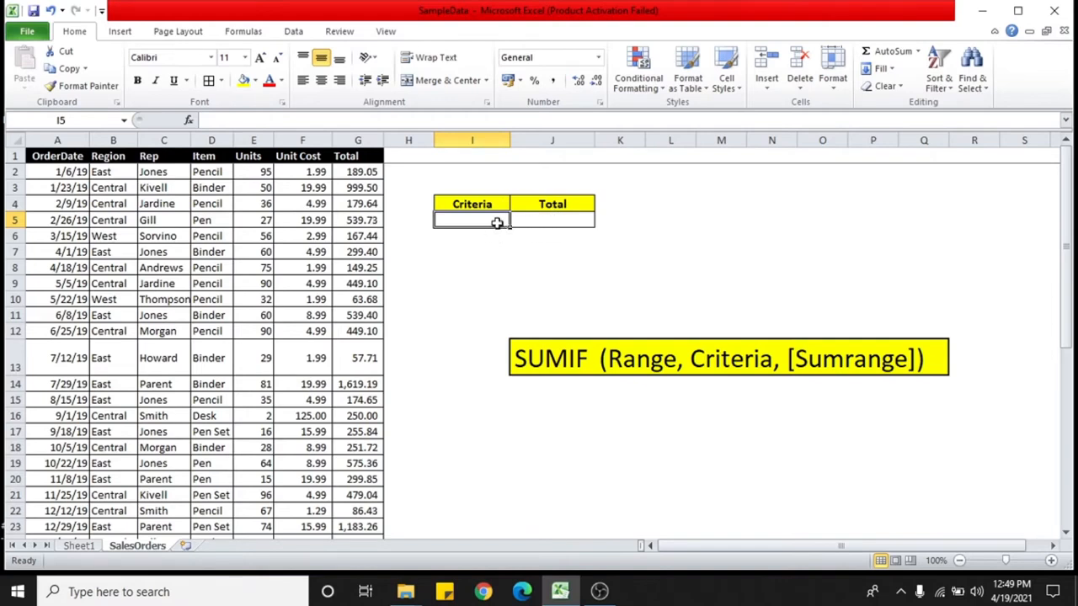
mouse_move(400, 219)
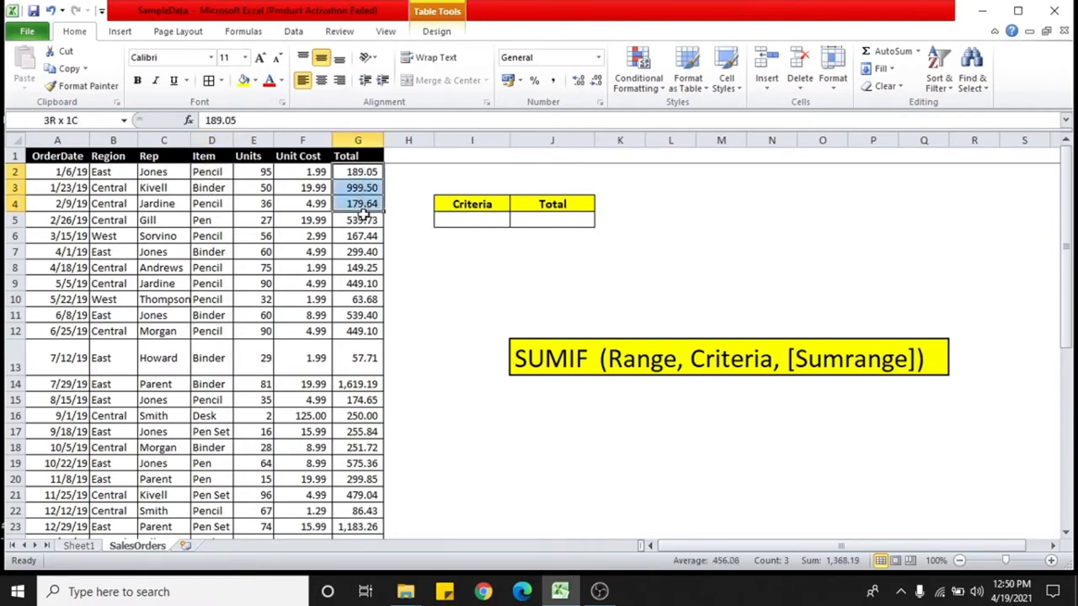
Enter Pencil in the Criteria cell I5 and select the Total cell J5 beside it.
left_click_drag(357, 204, 357, 384)
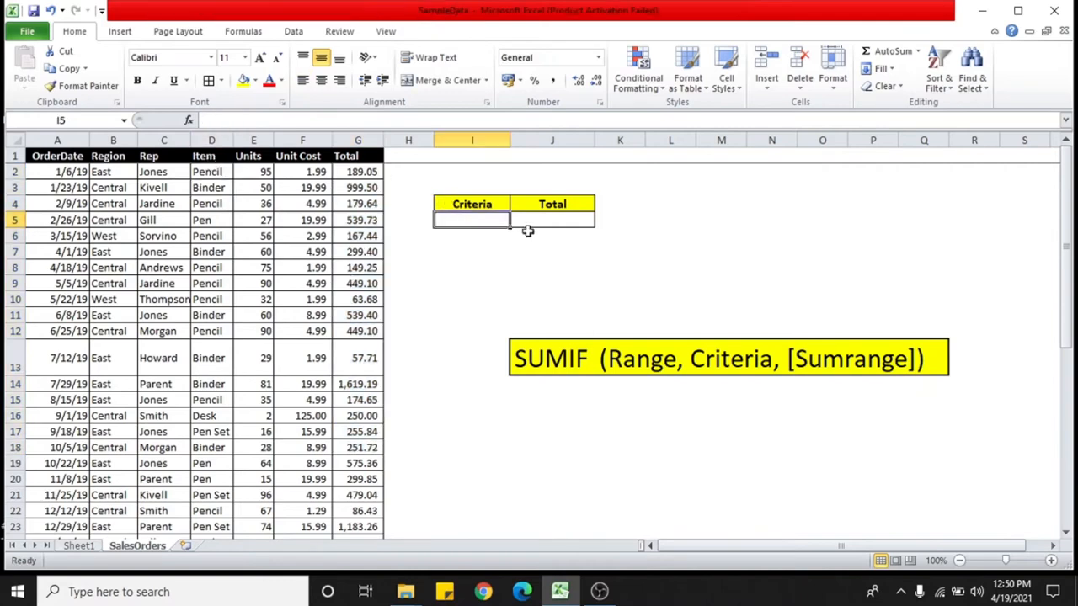
type("Pencil")
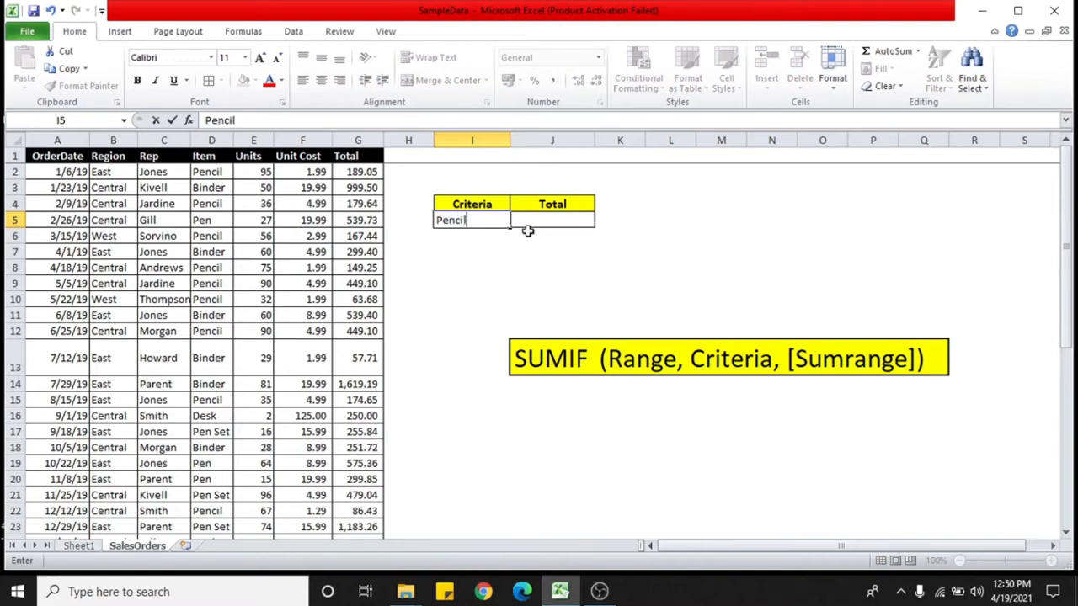
mouse_move(535, 300)
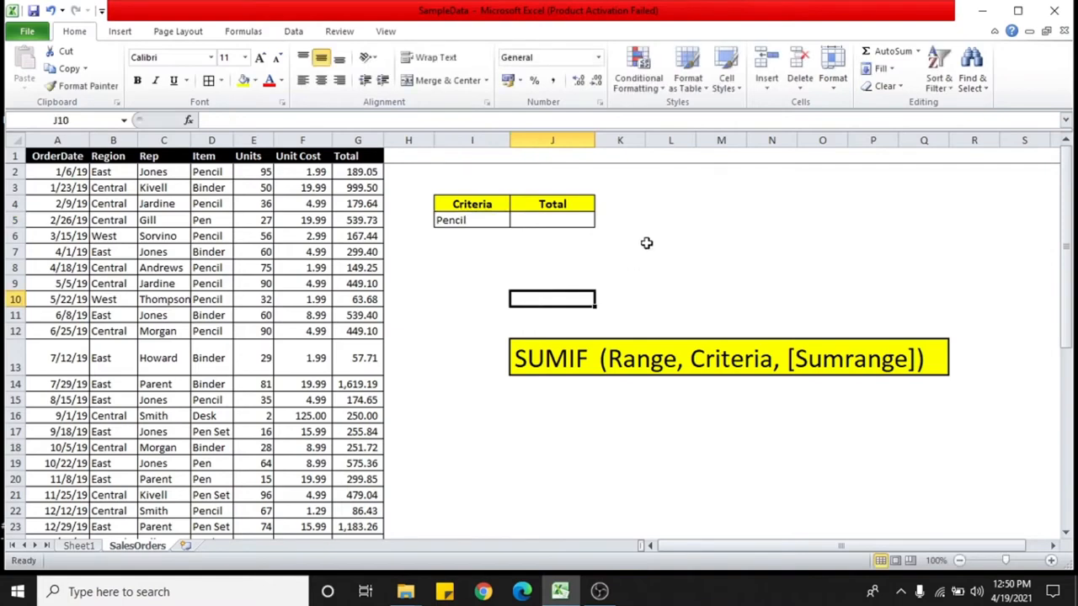
left_click(552, 219)
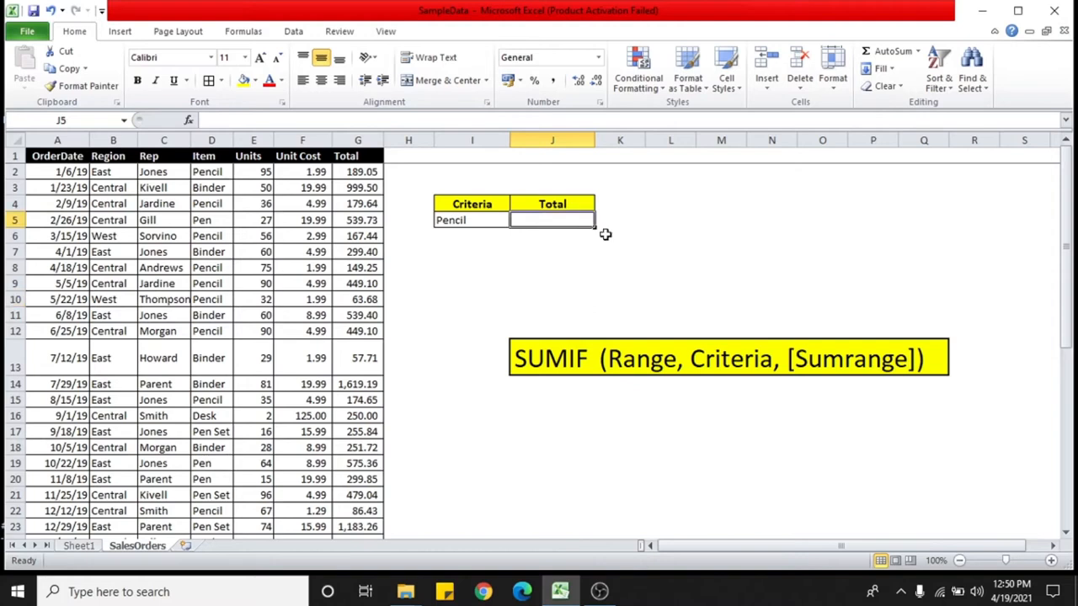
Enter =SUMIF(Table1[Item],I5,Table1[Total]) in J5, returning 2135.14 for Pencil.
type("=sumif")
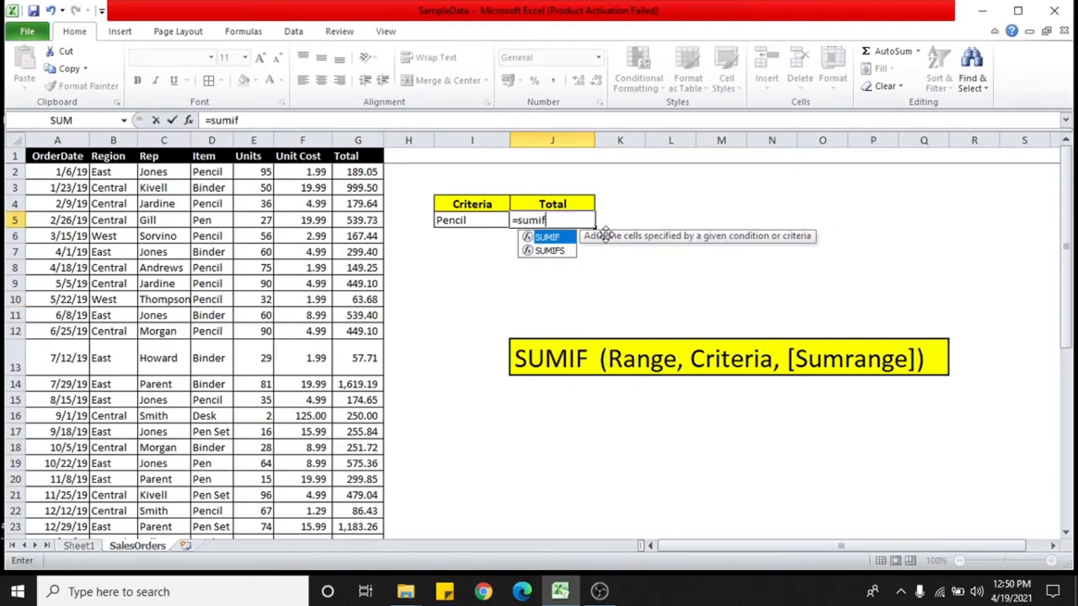
type("(")
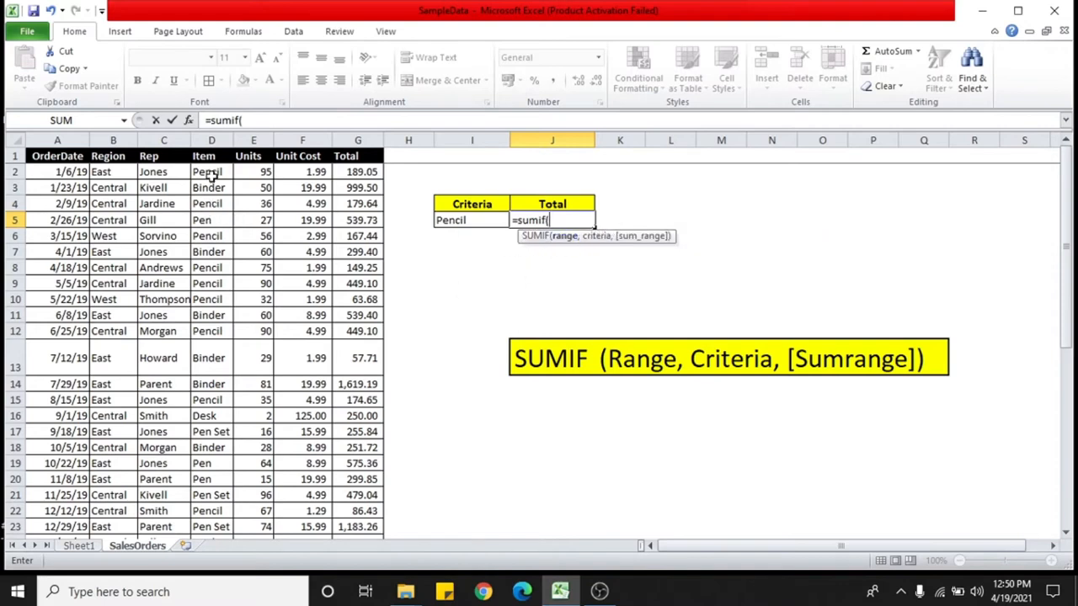
left_click_drag(202, 172, 202, 283)
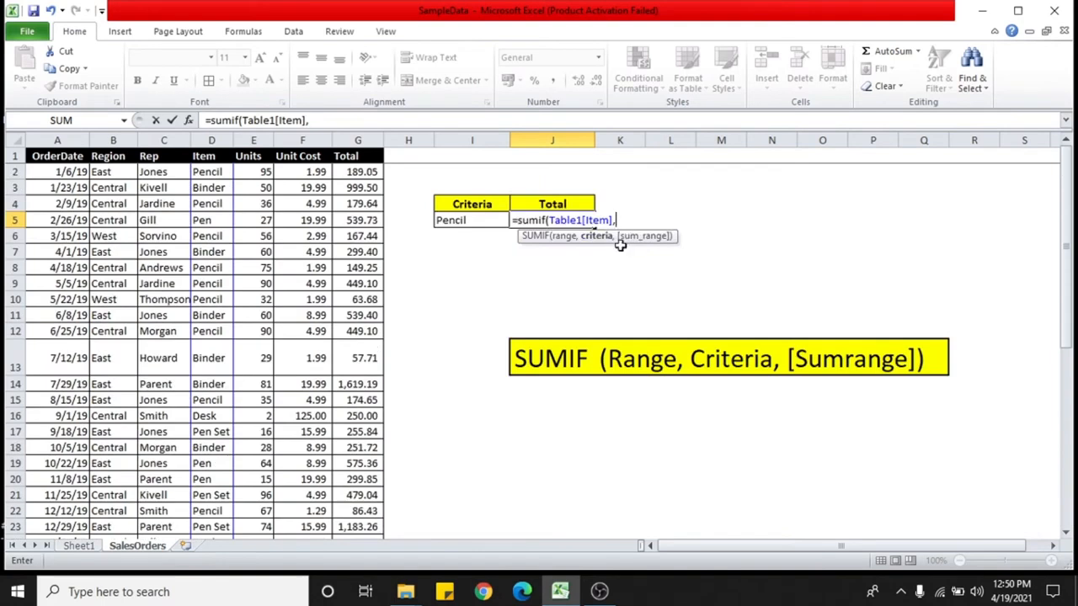
mouse_move(441, 219)
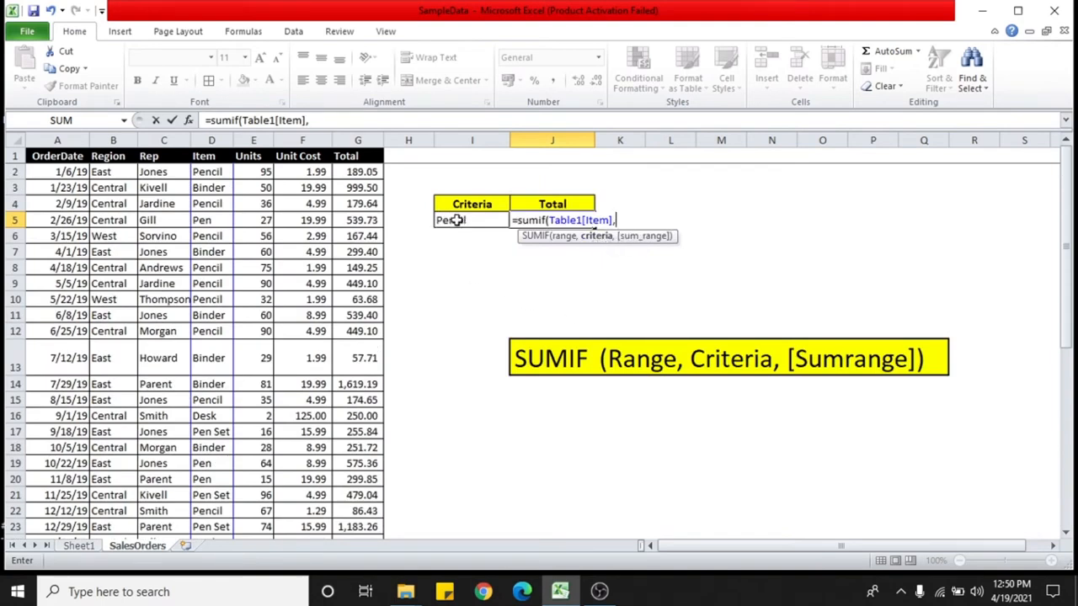
left_click(461, 219)
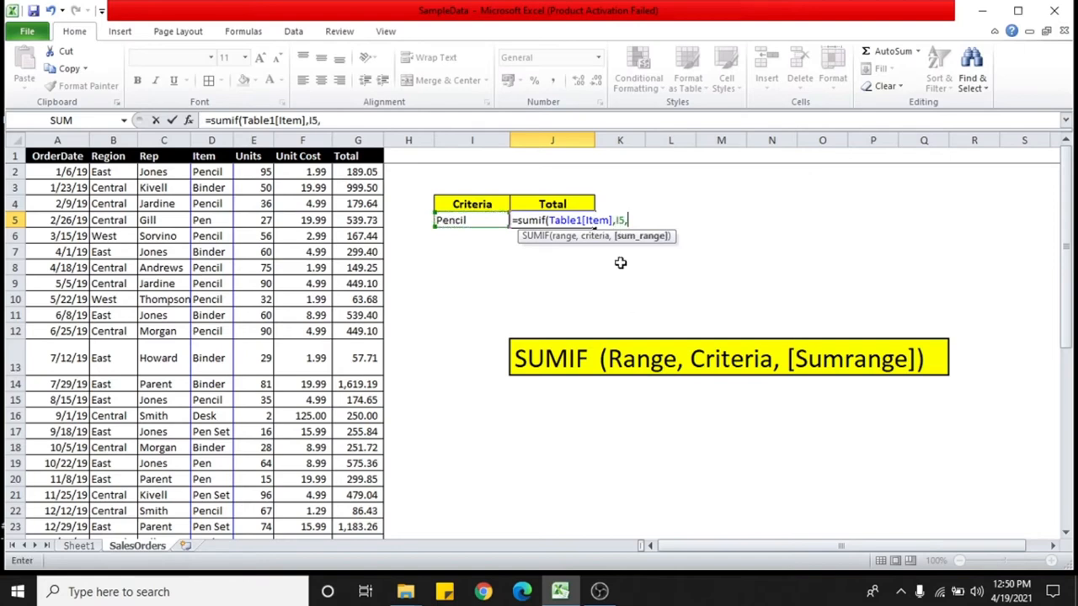
mouse_move(642, 236)
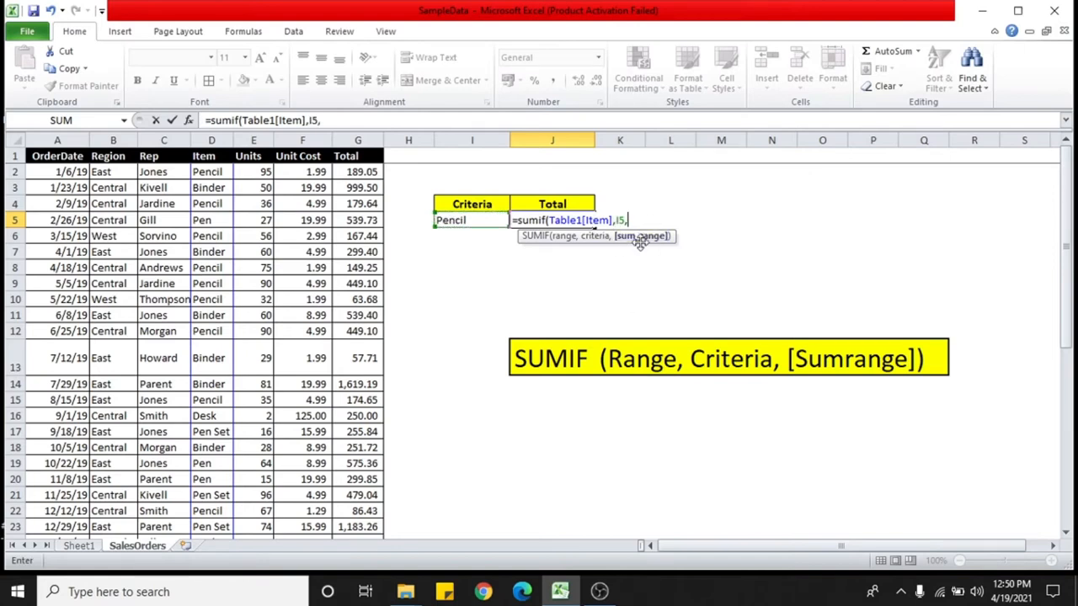
left_click(357, 172)
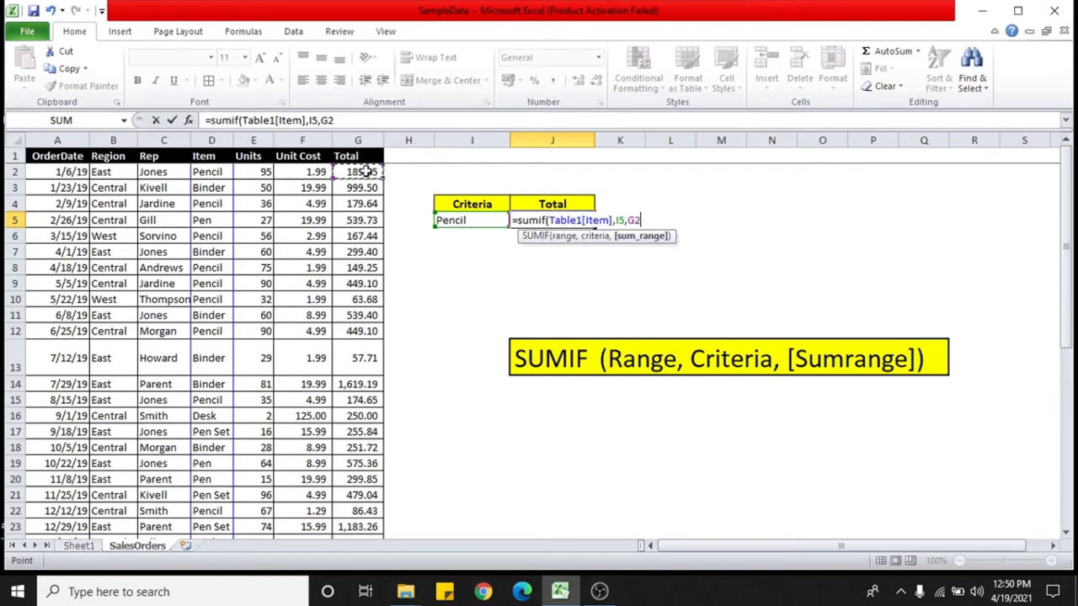
left_click_drag(357, 172, 357, 330)
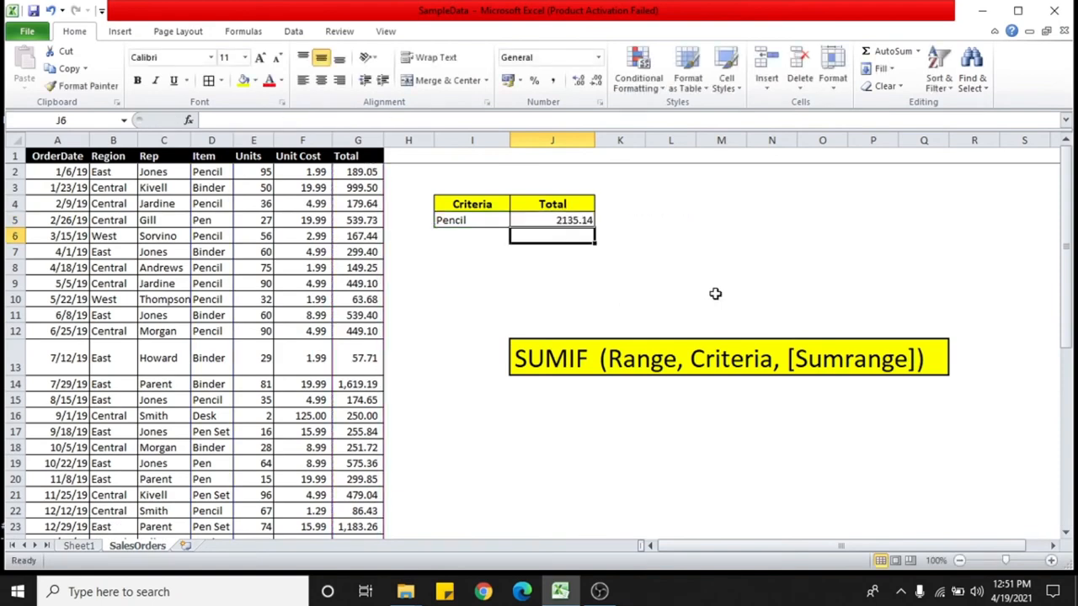
left_click(552, 219)
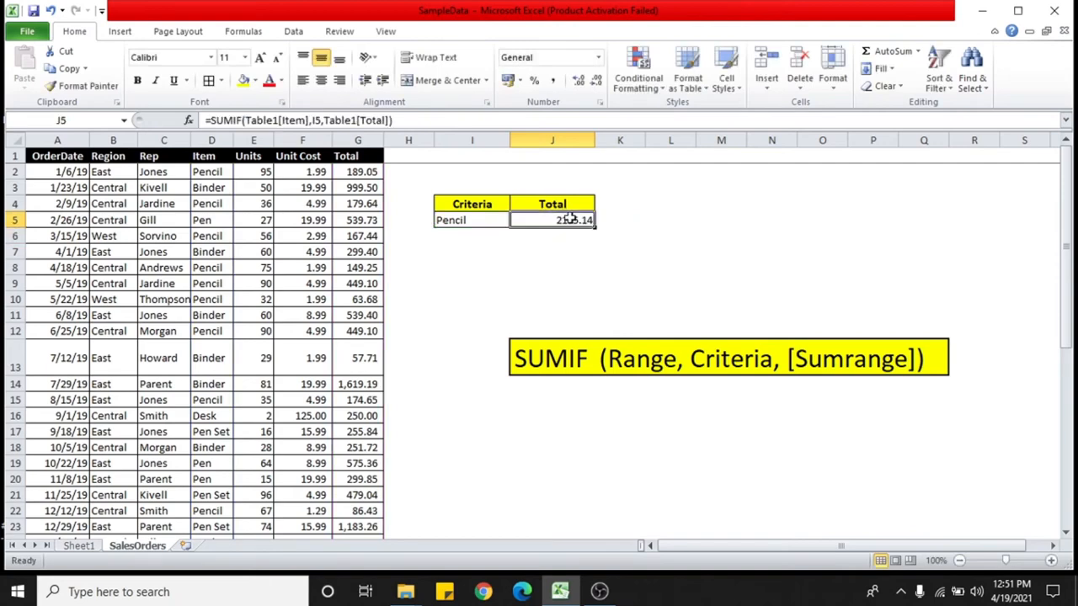
double_click(552, 219)
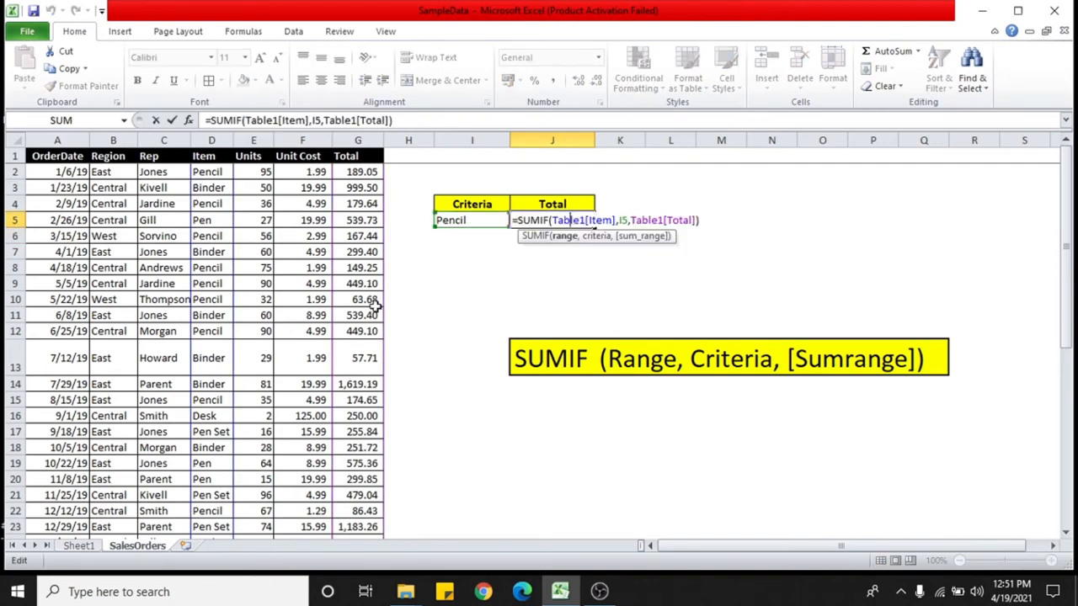
scroll("down", 3)
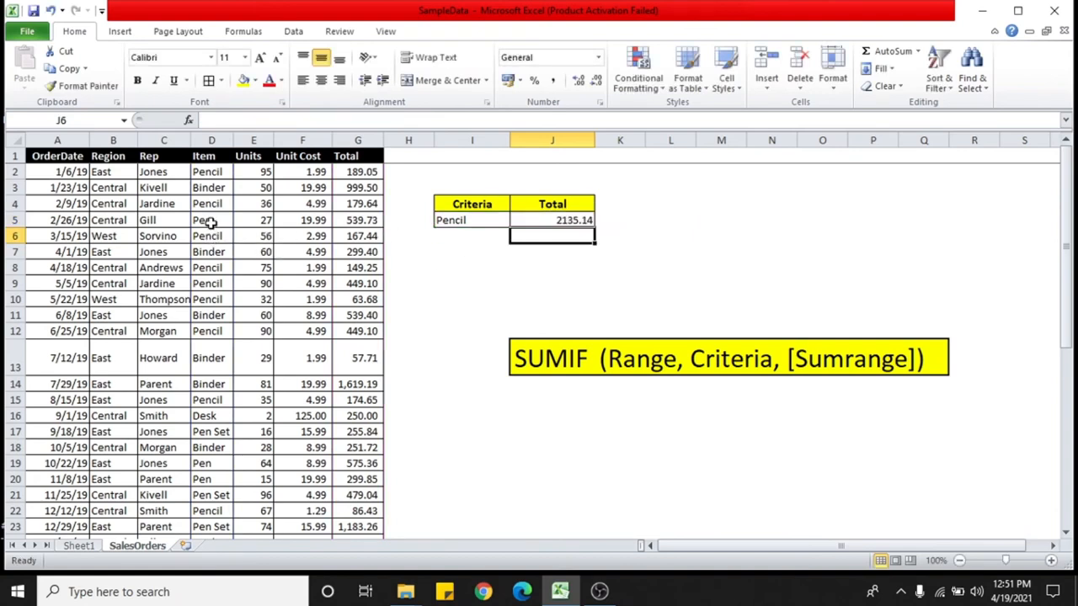
Replace the Pencil criteria with Pen so the total becomes 2045.22.
left_click(472, 219)
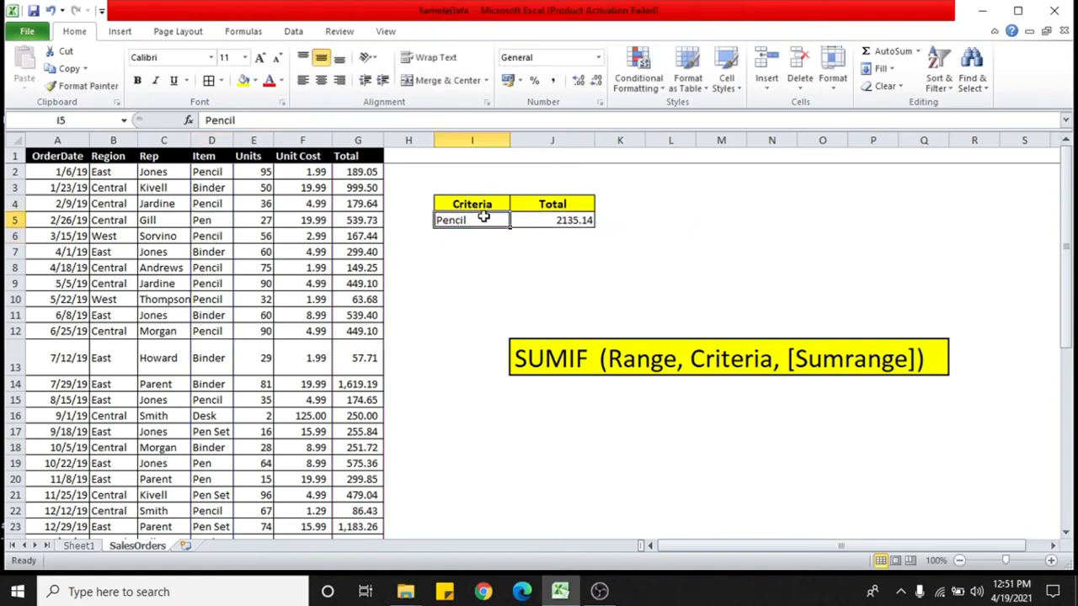
double_click(471, 219)
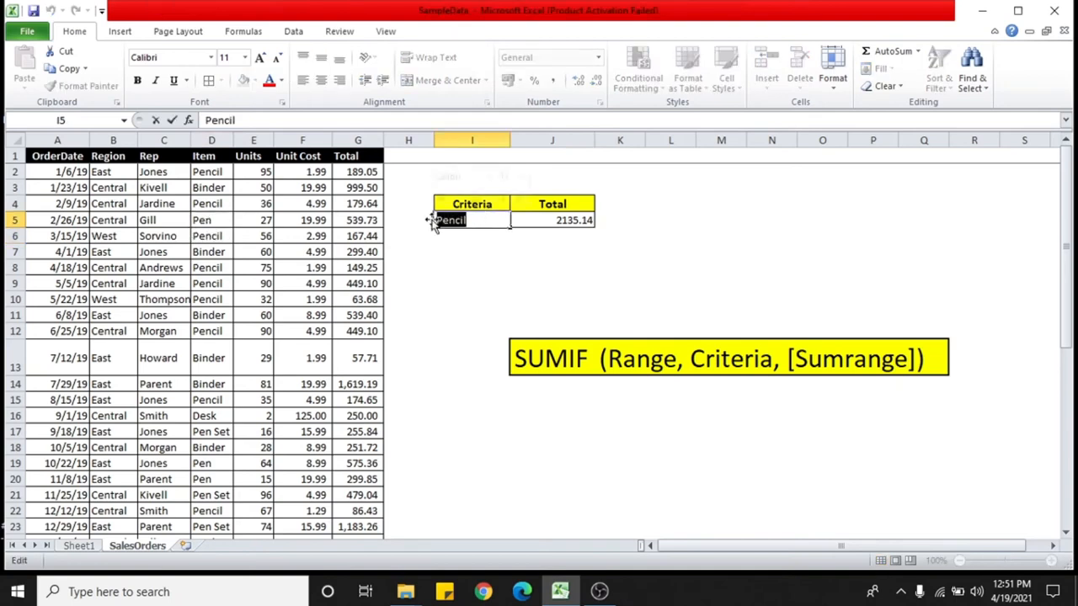
type("Pen")
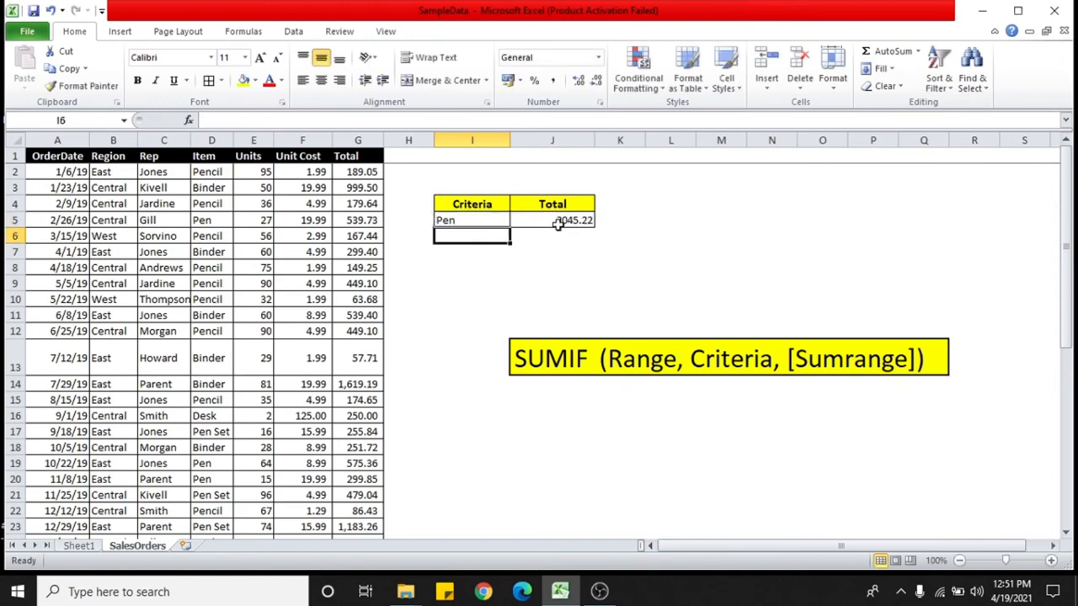
Replace Pen with Binder so the total shows 9577.65.
left_click(472, 219)
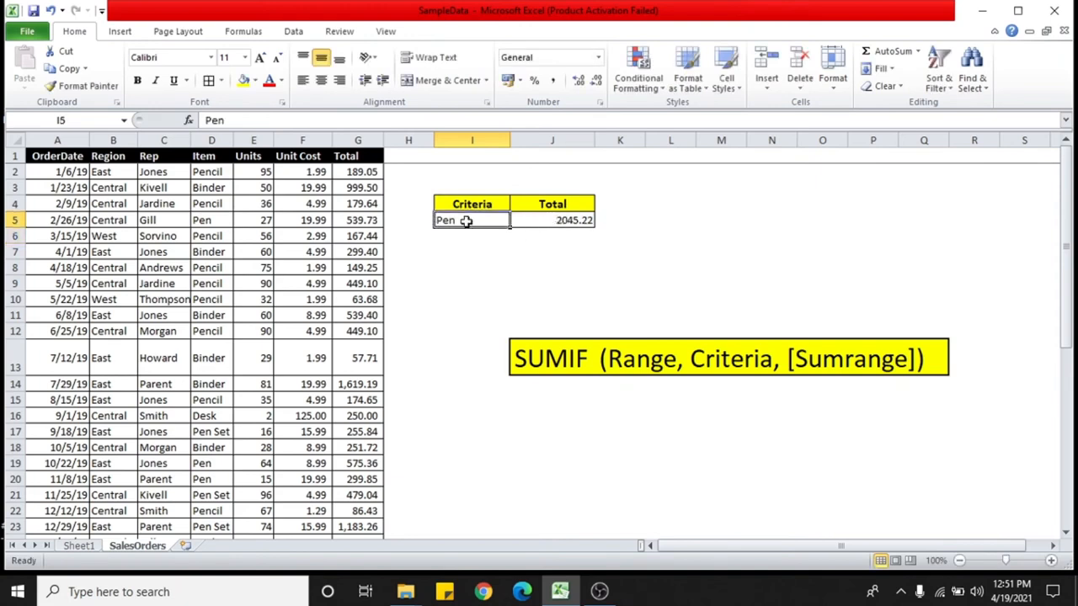
double_click(472, 219)
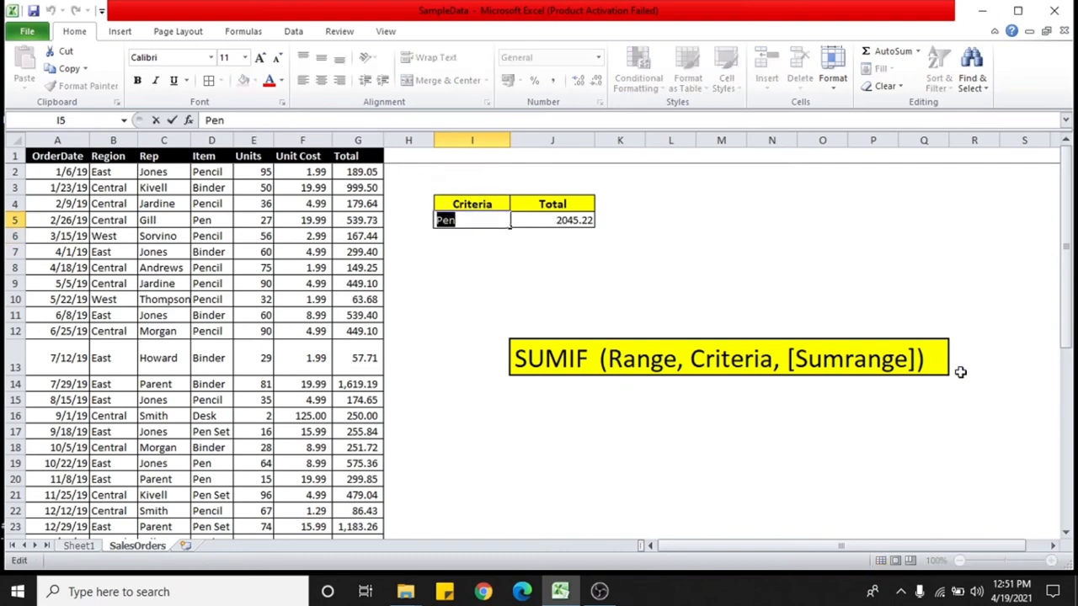
type("Binder")
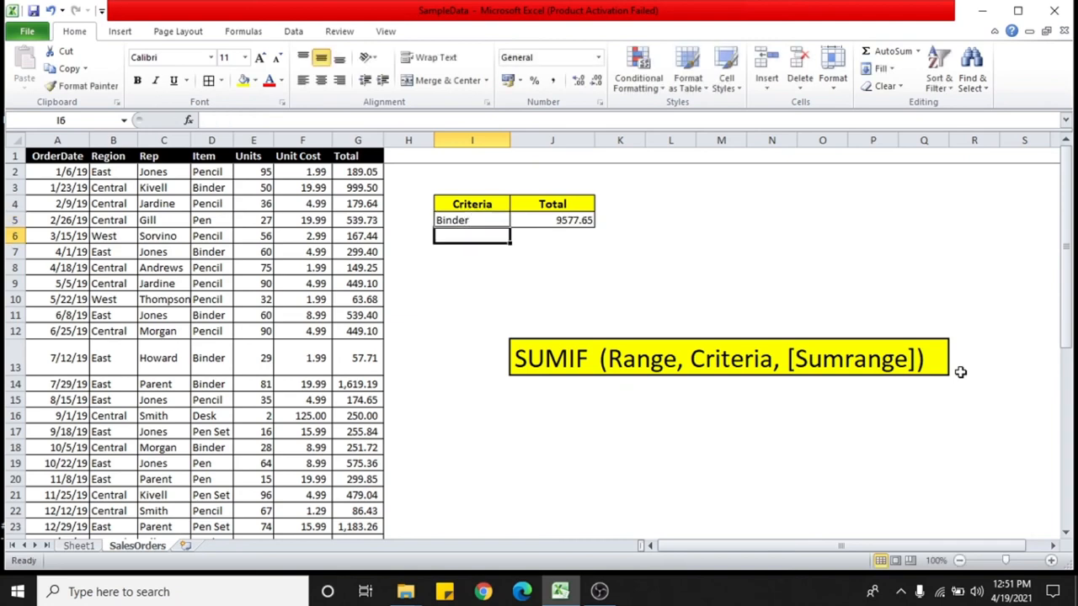
mouse_move(552, 246)
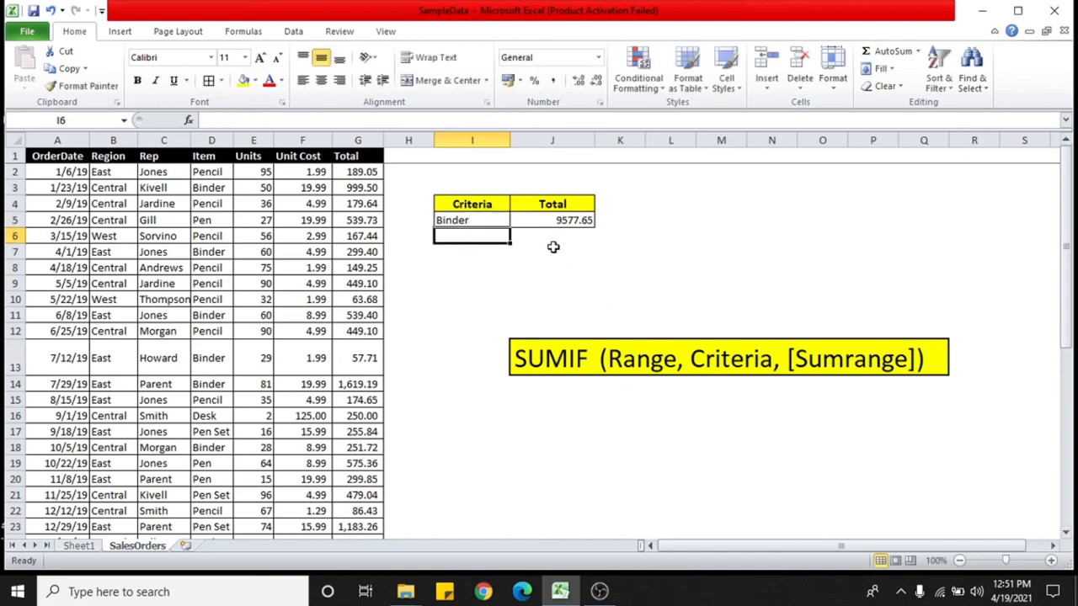
mouse_move(536, 528)
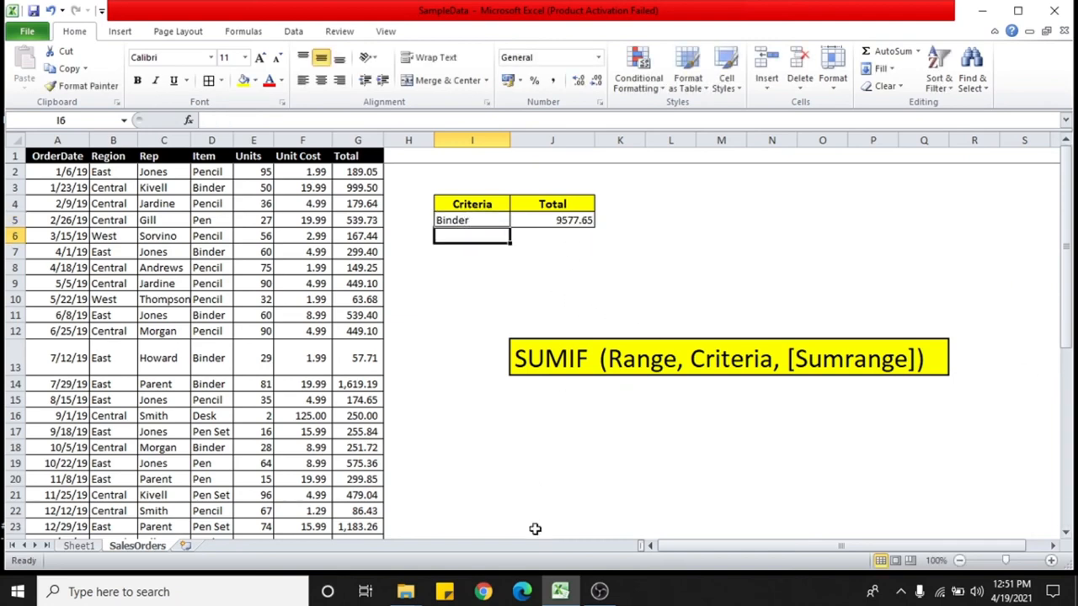